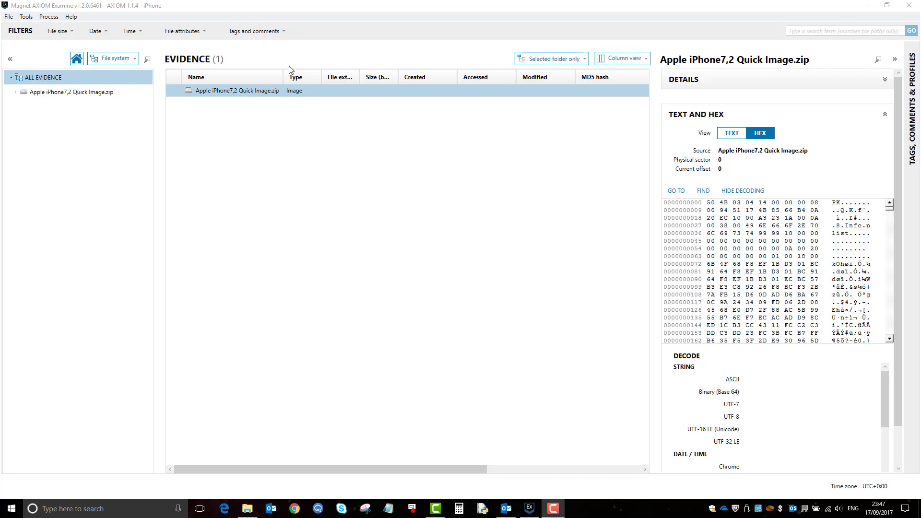
mouse_move(306, 74)
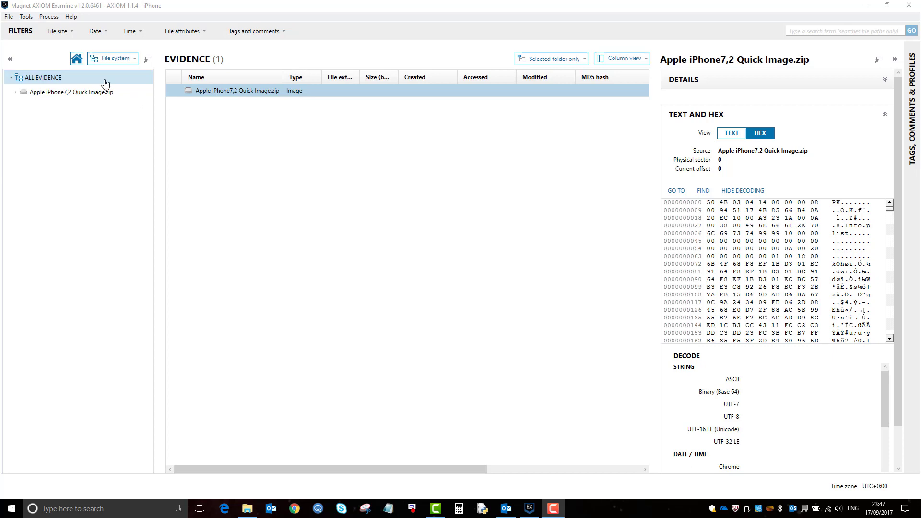
Step: List the 261 contents of Apple iPhone7,2 Quick Image.zip and preview Info.plist
click(70, 92)
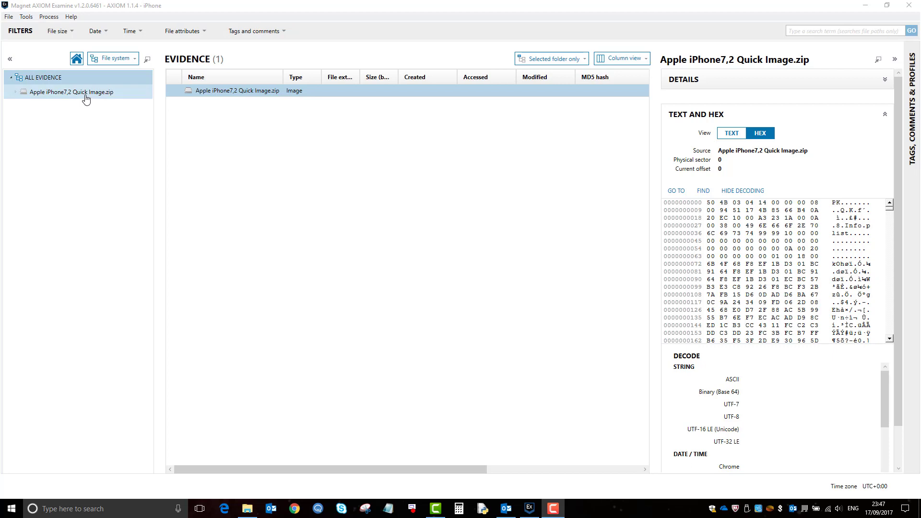
mouse_move(89, 99)
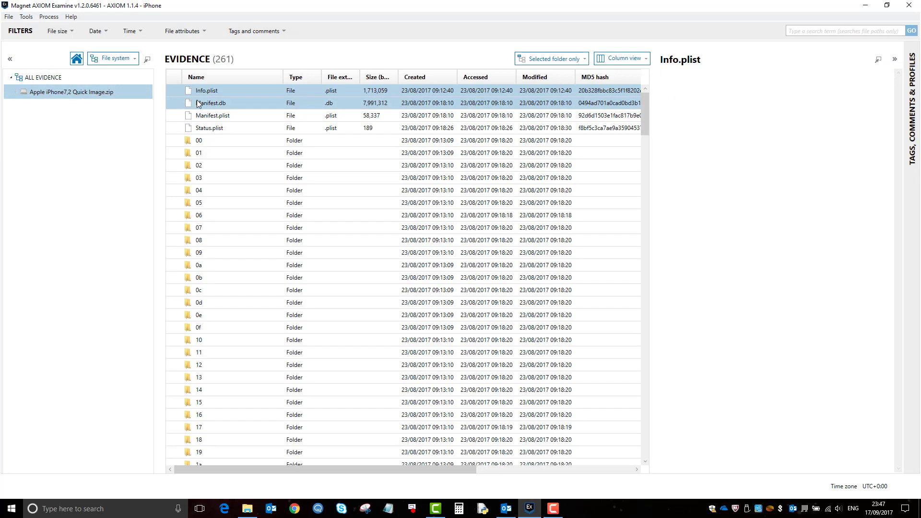
click(207, 91)
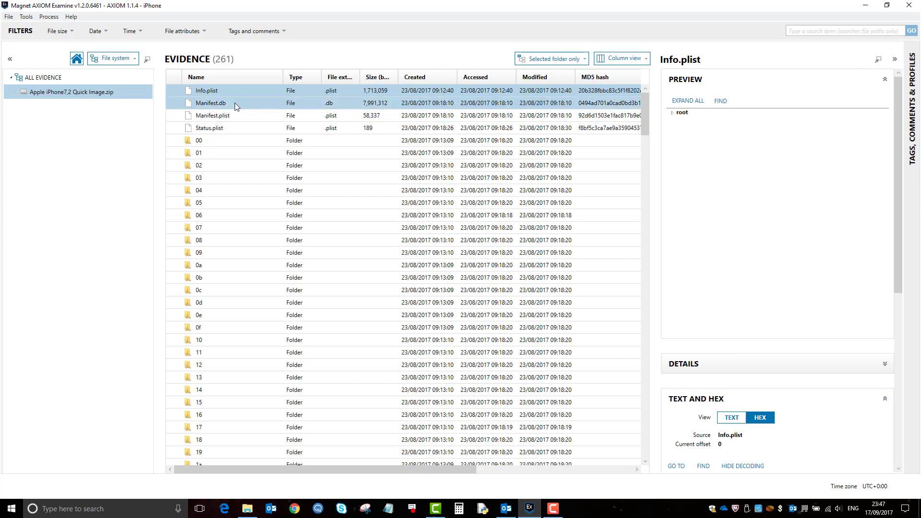
click(206, 90)
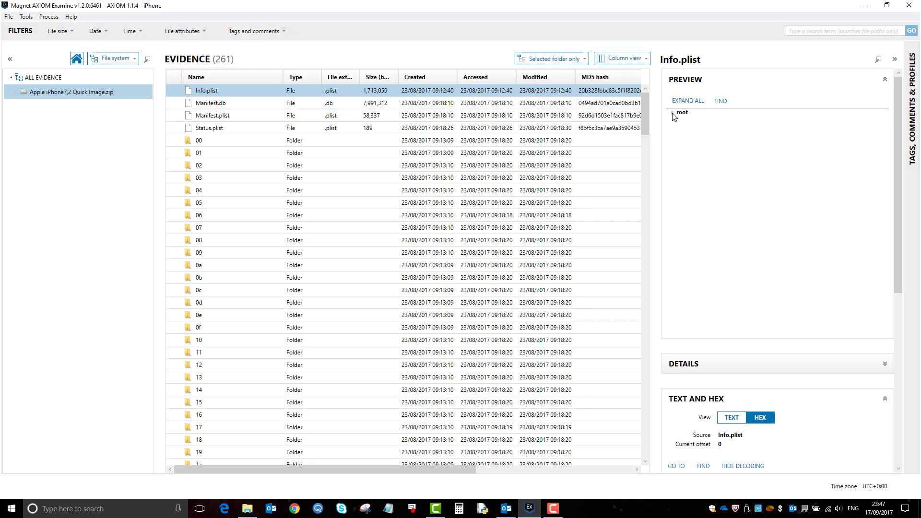
Step: Review Info.plist device properties and Status.plist backup status, then preview Manifest.plist
click(674, 114)
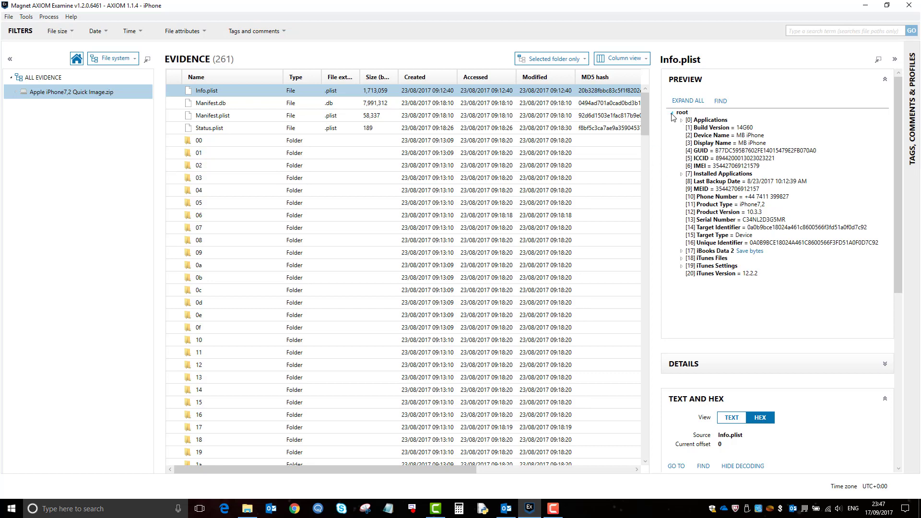
click(209, 128)
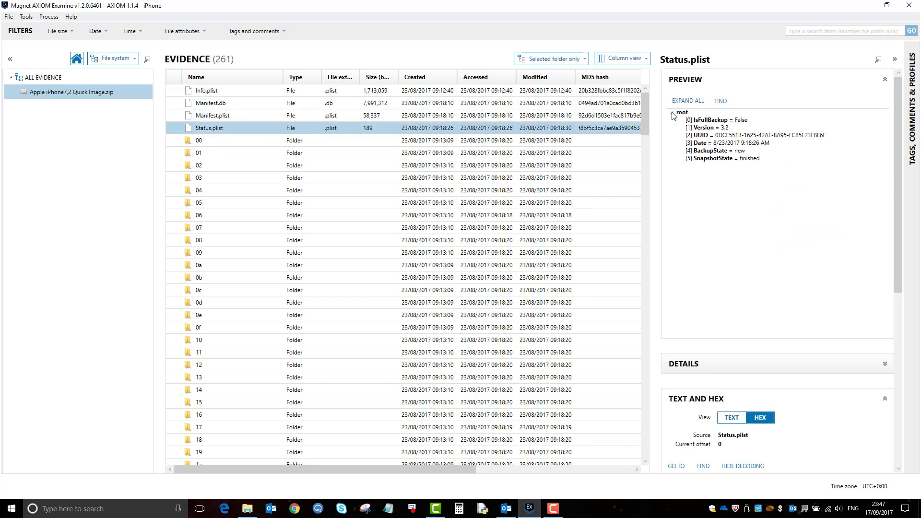
click(672, 114)
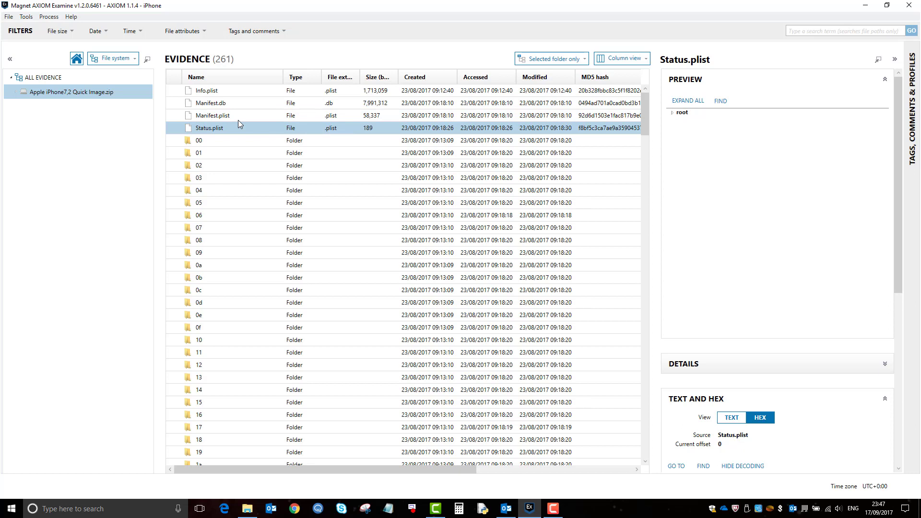
click(212, 115)
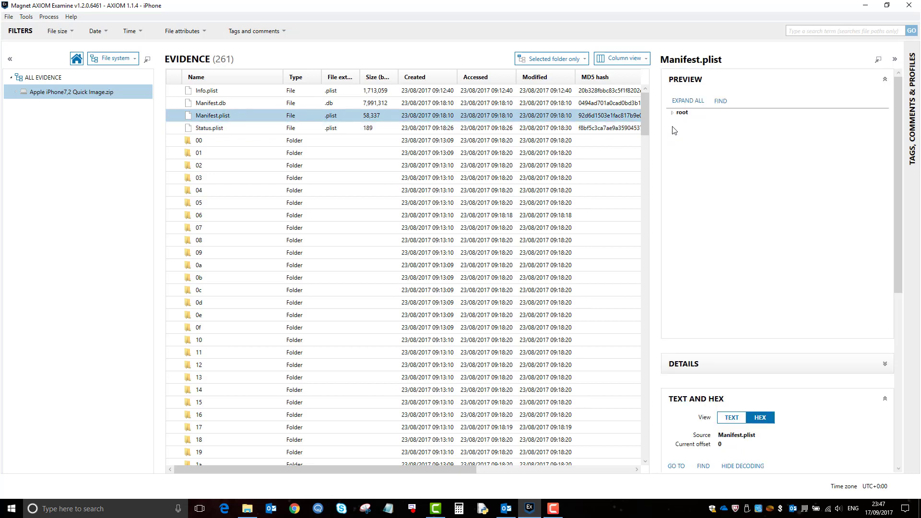
click(672, 112)
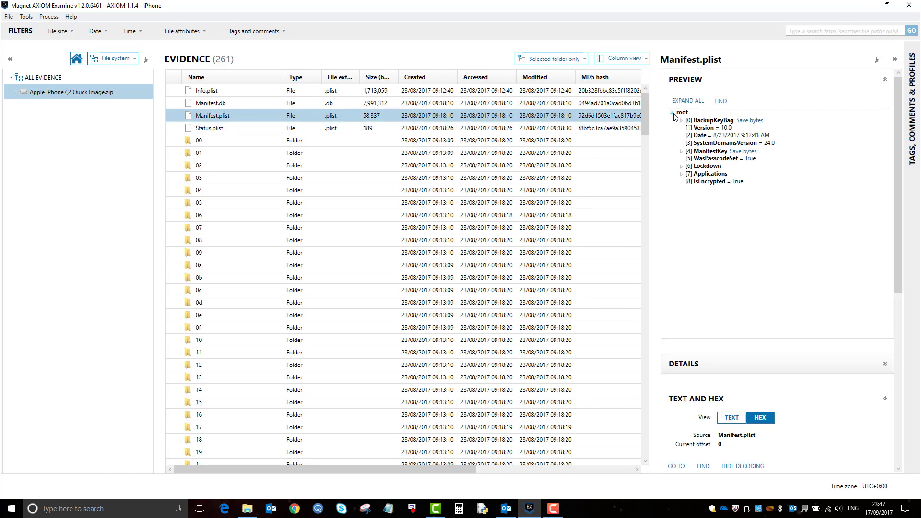
click(675, 113)
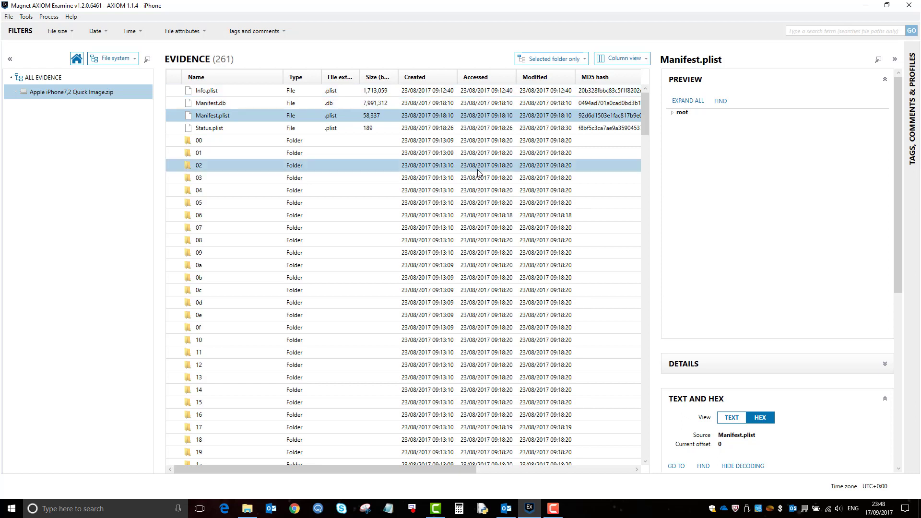
mouse_move(541, 164)
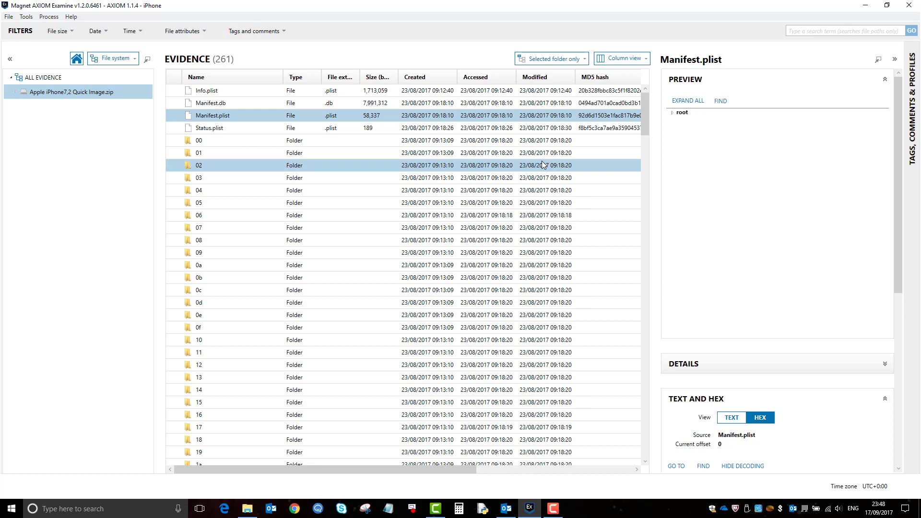